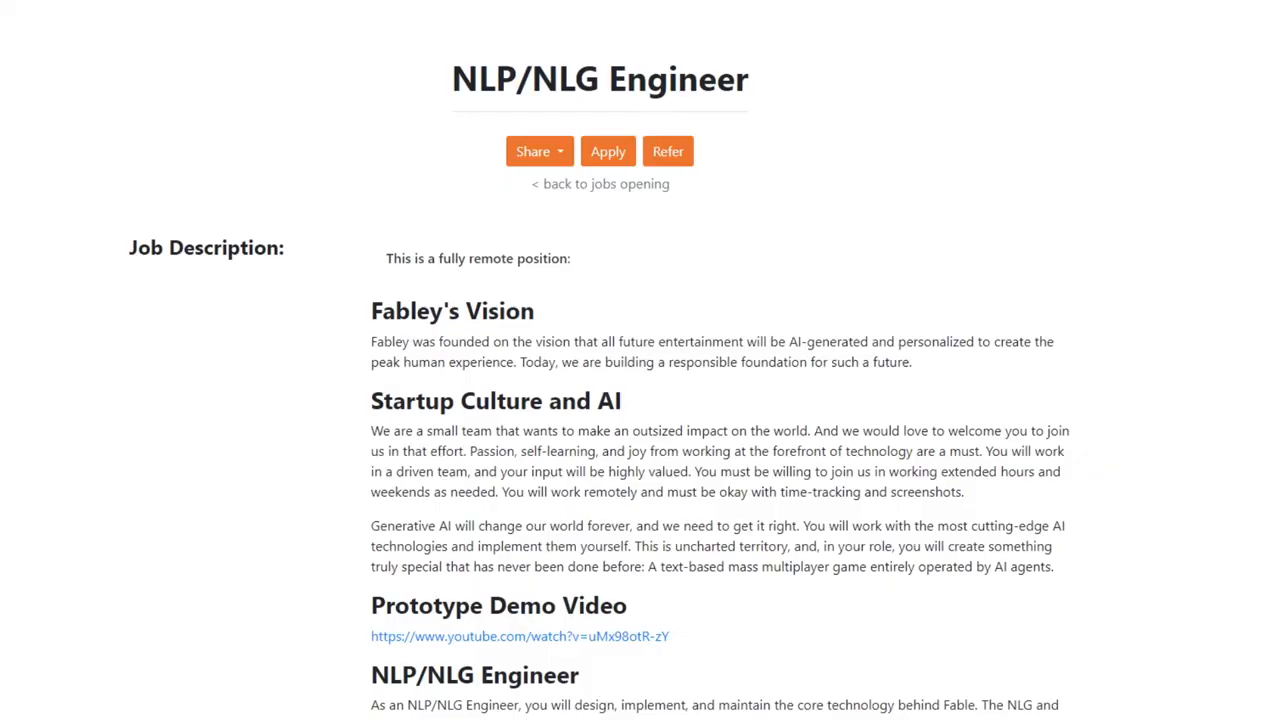
scroll(down, 3)
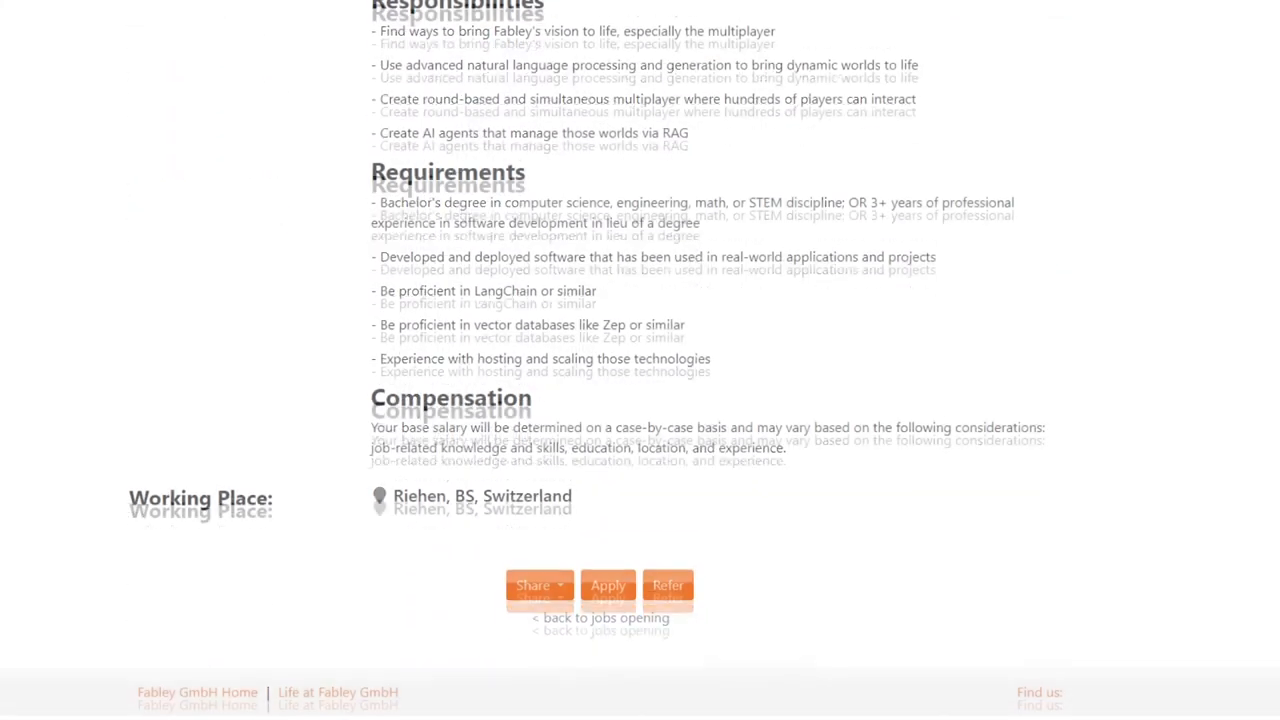